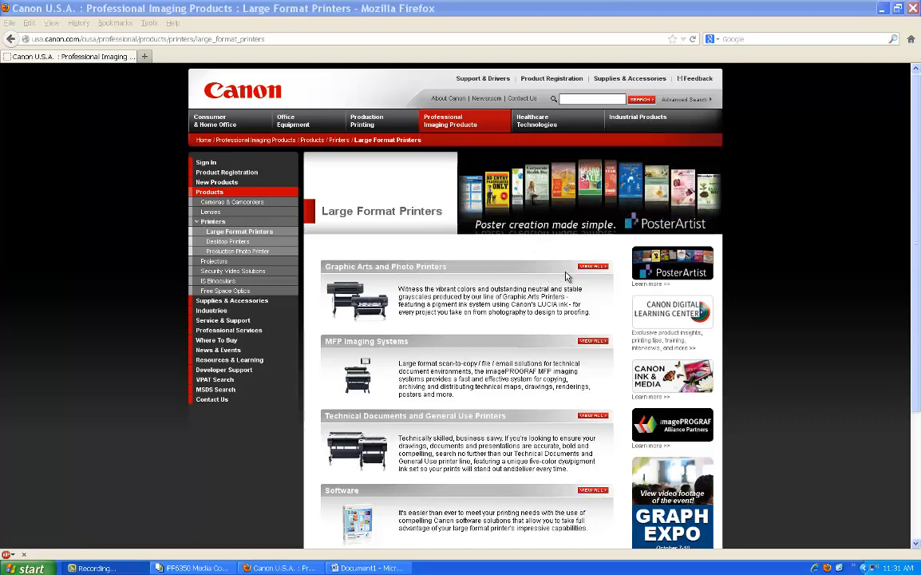
# Go from the Graphic Arts and Photo Printers category to the Support & Drivers site map of all printer models.
pyautogui.click(592, 265)
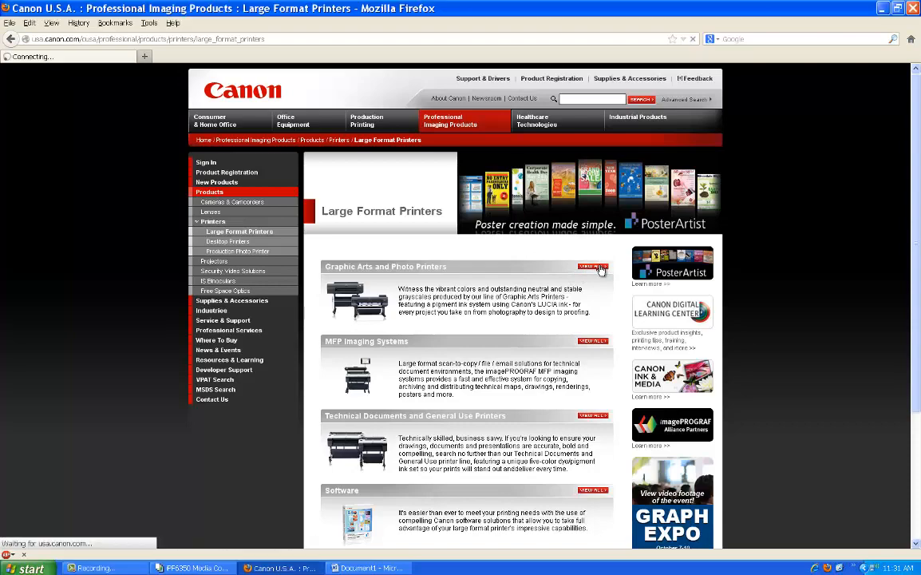
pyautogui.click(592, 266)
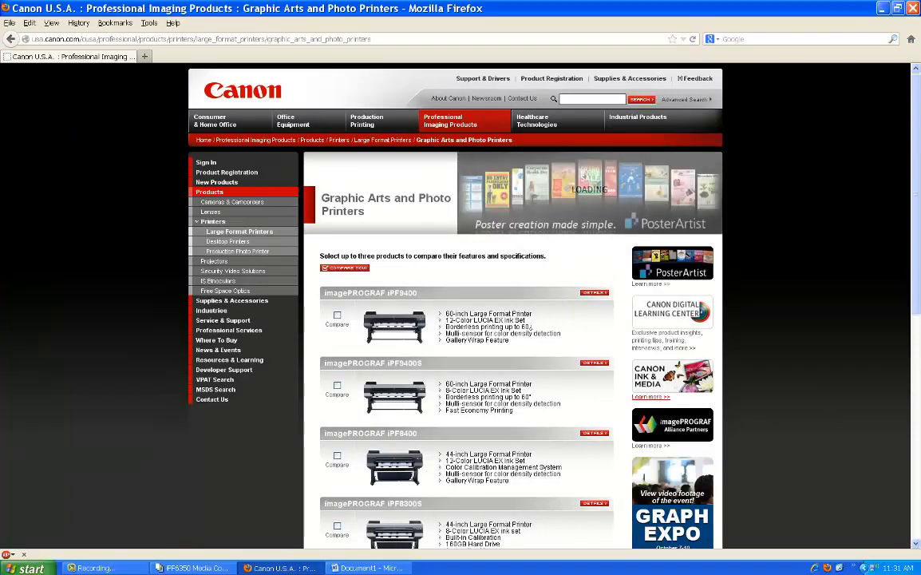
pyautogui.scroll(-3)
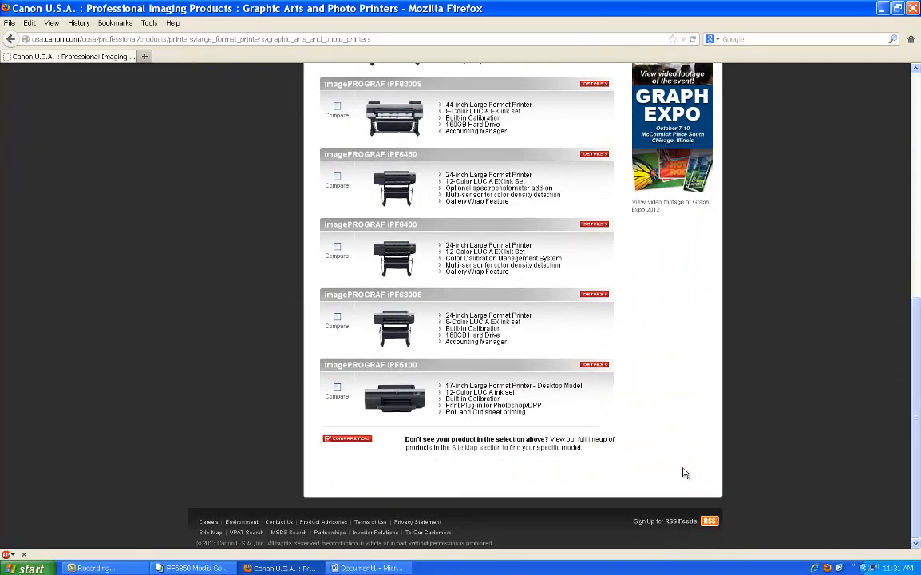
pyautogui.click(463, 447)
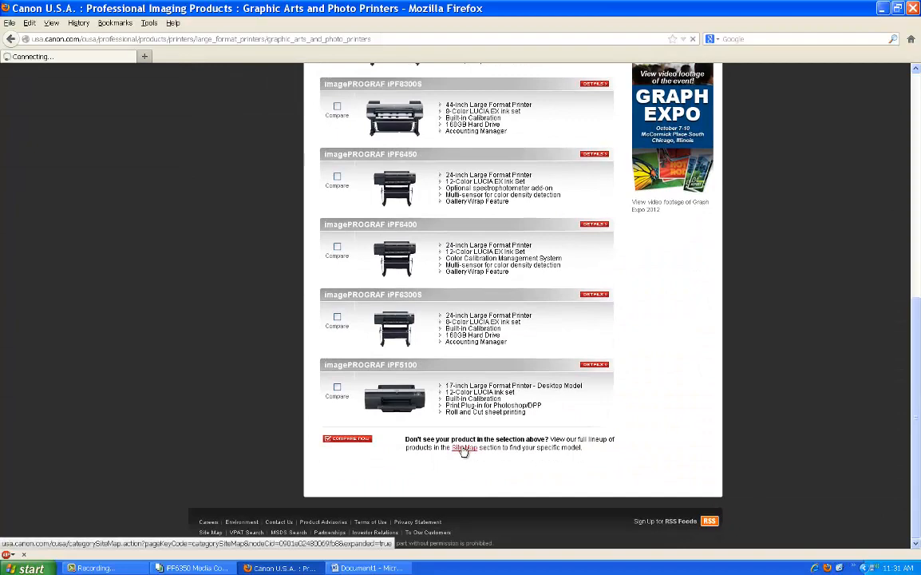
pyautogui.click(462, 447)
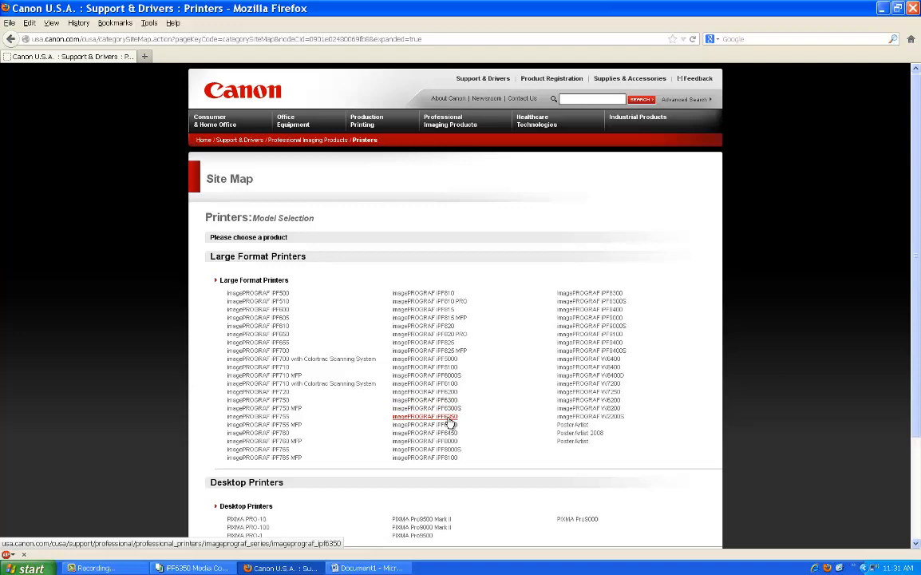
# Show the imagePROGRAF iPF6350 Drivers & Software downloads filtered to Windows, Windows XP.
pyautogui.click(423, 415)
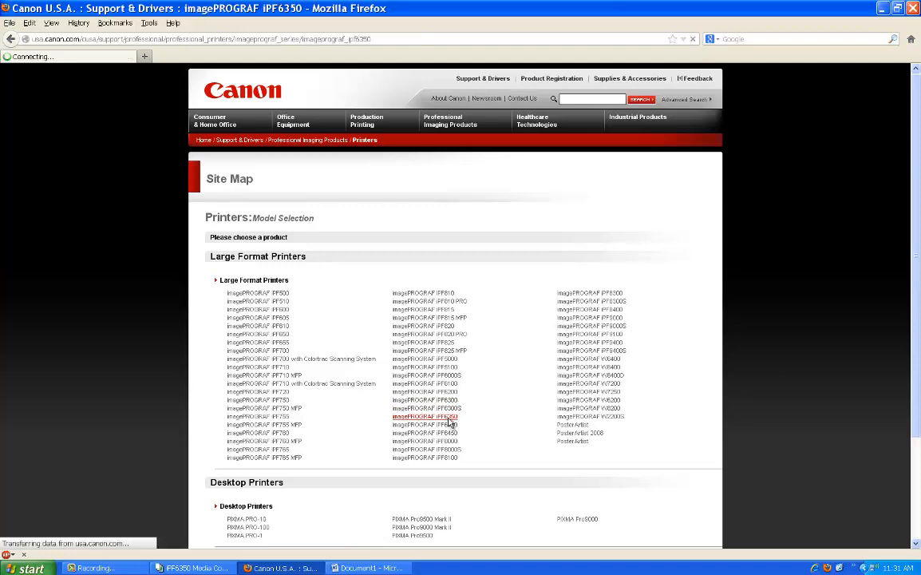
pyautogui.click(425, 415)
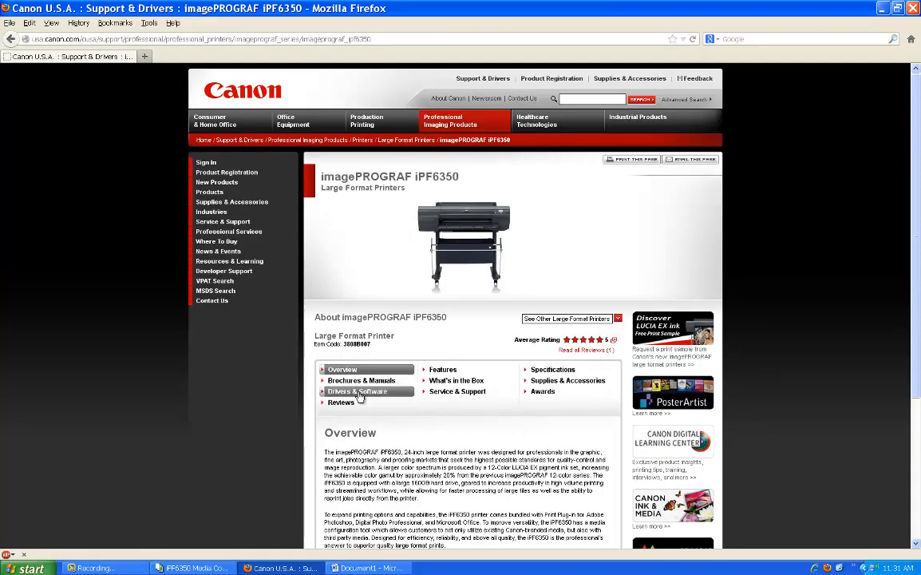
pyautogui.click(357, 391)
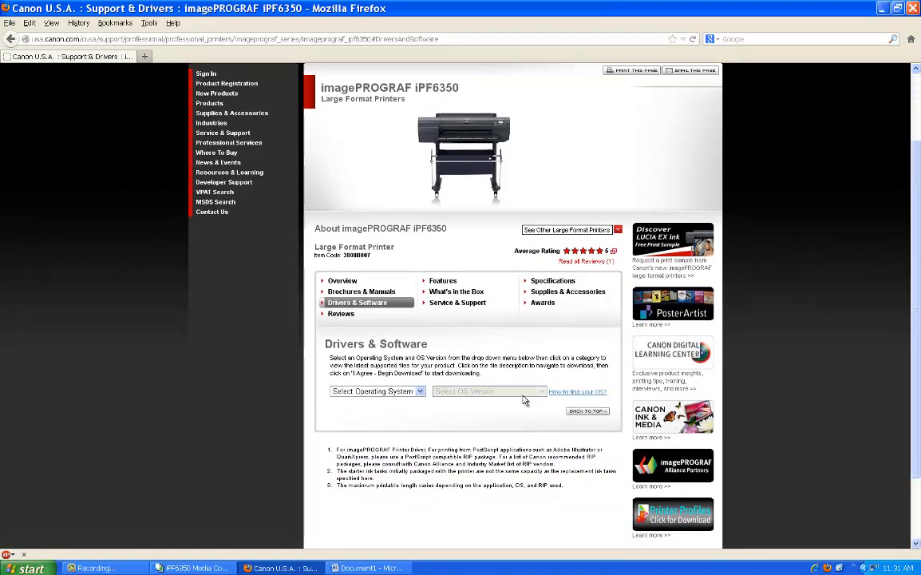
pyautogui.moveTo(410, 403)
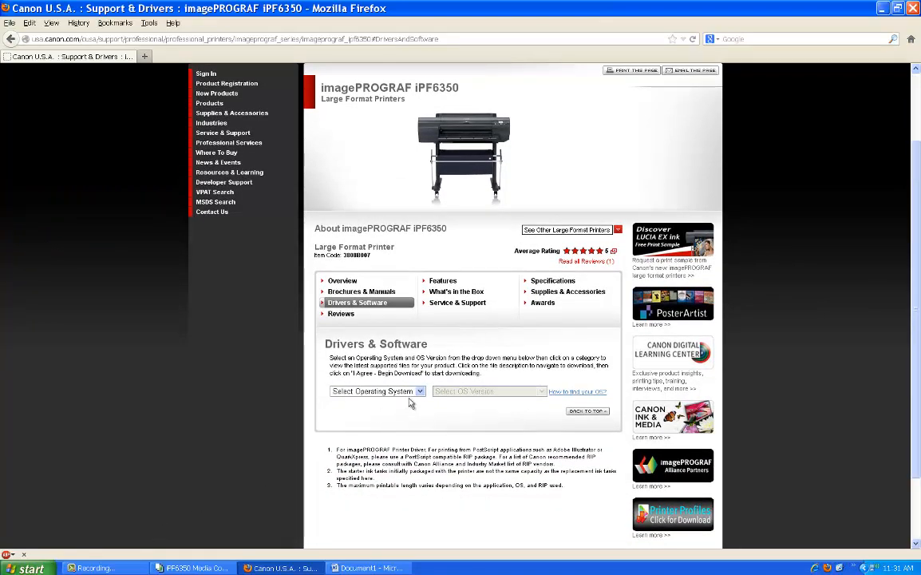
pyautogui.click(375, 392)
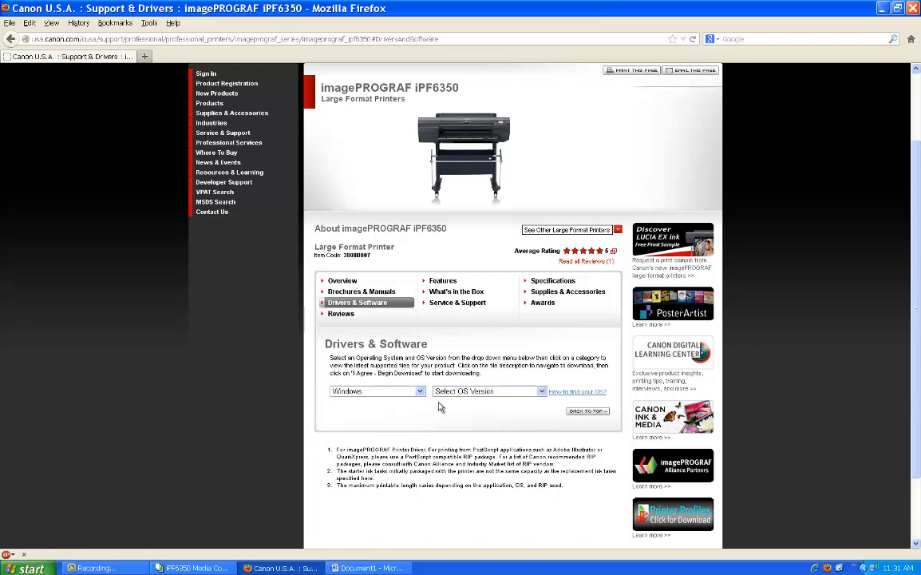
pyautogui.click(488, 389)
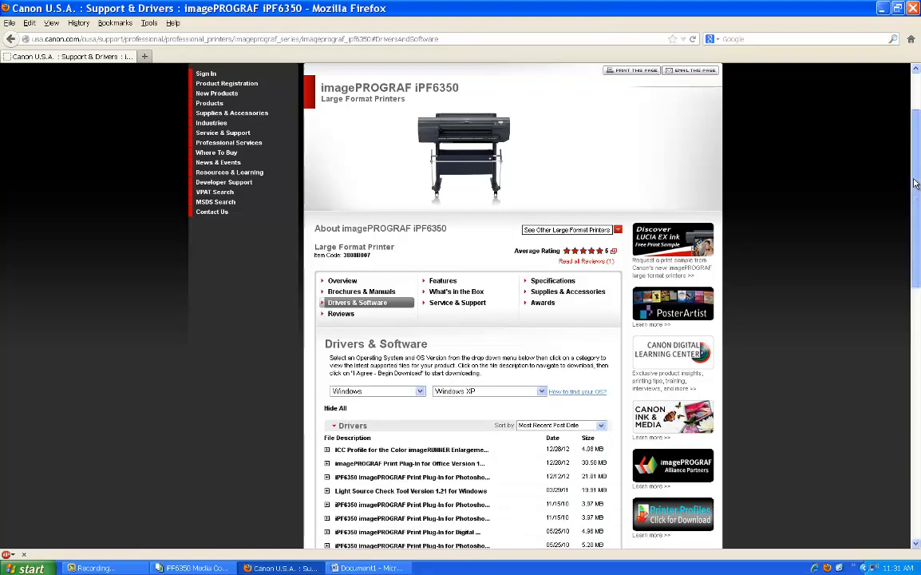
pyautogui.scroll(-3)
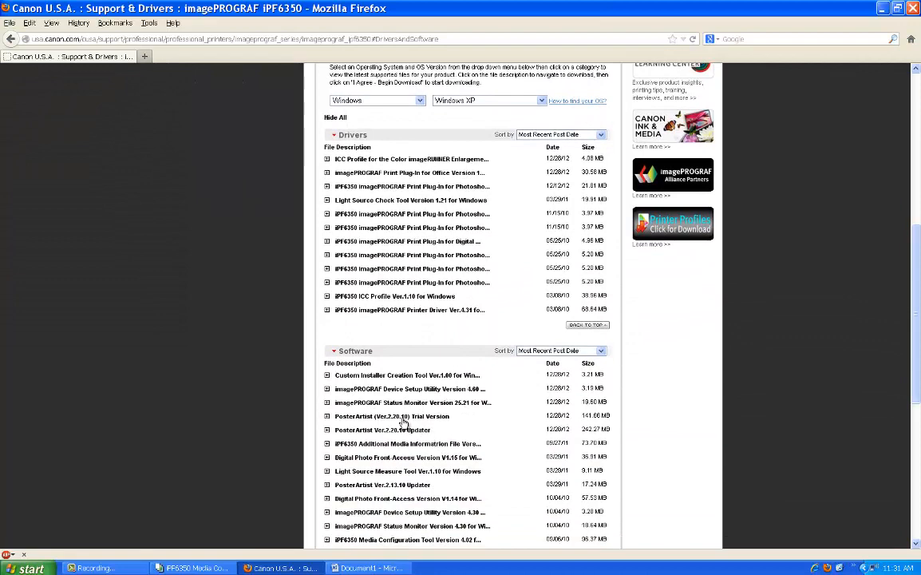
pyautogui.moveTo(402, 460)
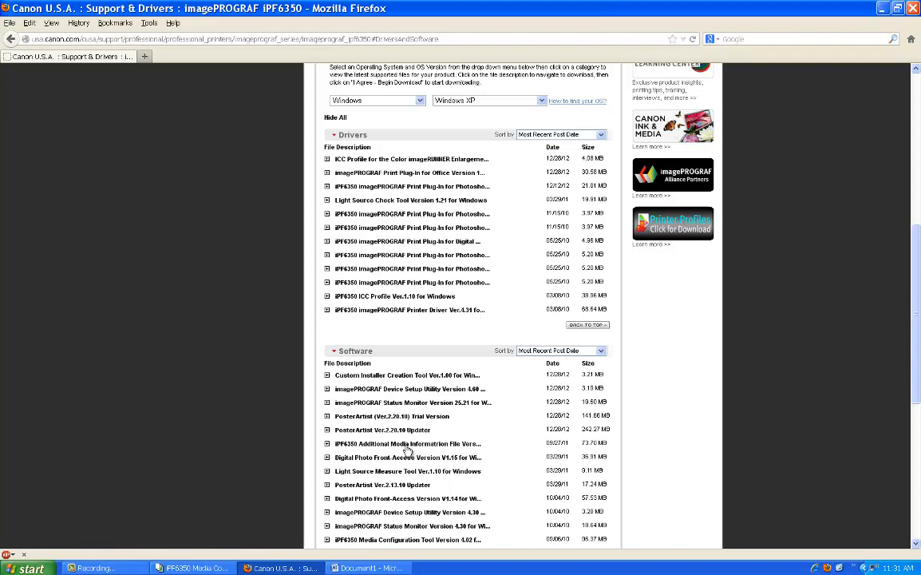
pyautogui.moveTo(407, 444)
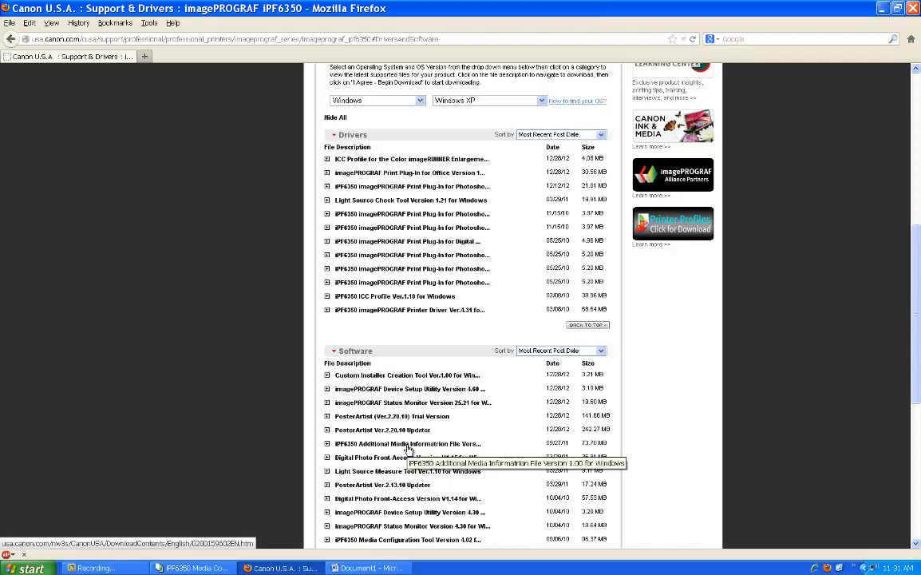
# View the iPF6350 Additional Media Information File Version 1.00 download details.
pyautogui.click(407, 444)
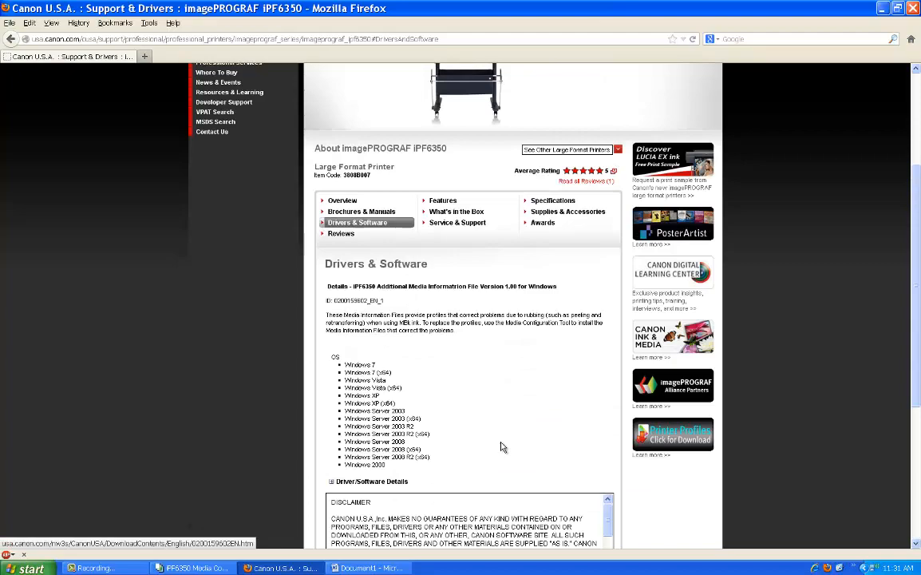
pyautogui.moveTo(916, 328)
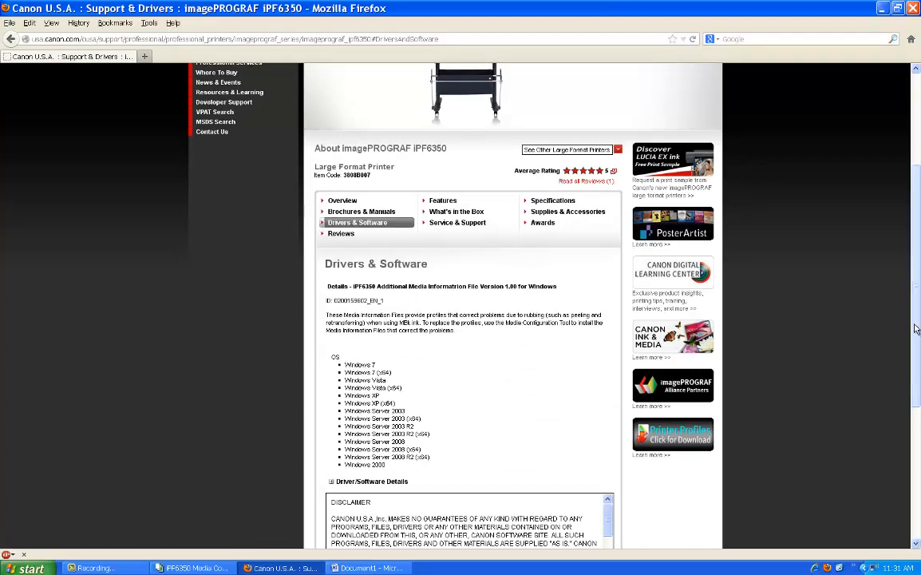
pyautogui.scroll(-3)
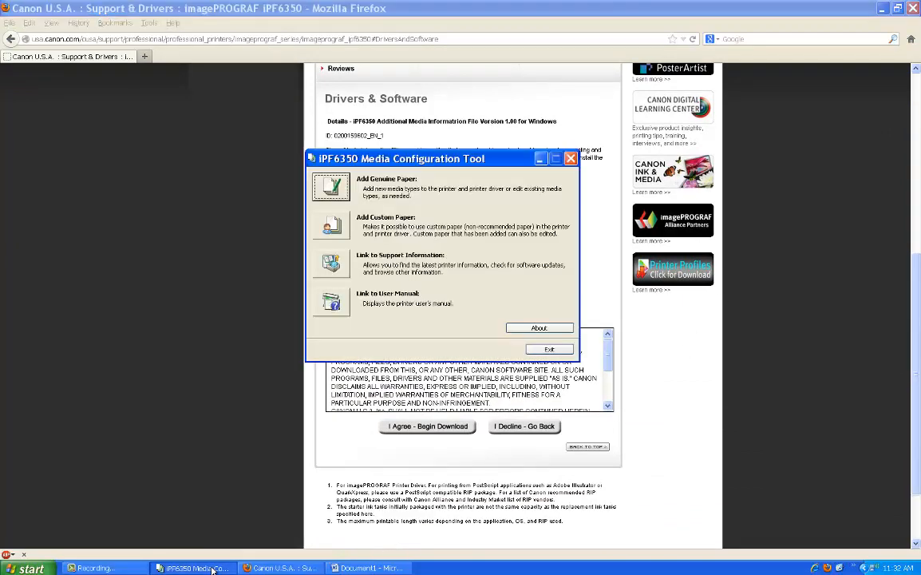
pyautogui.moveTo(407, 415)
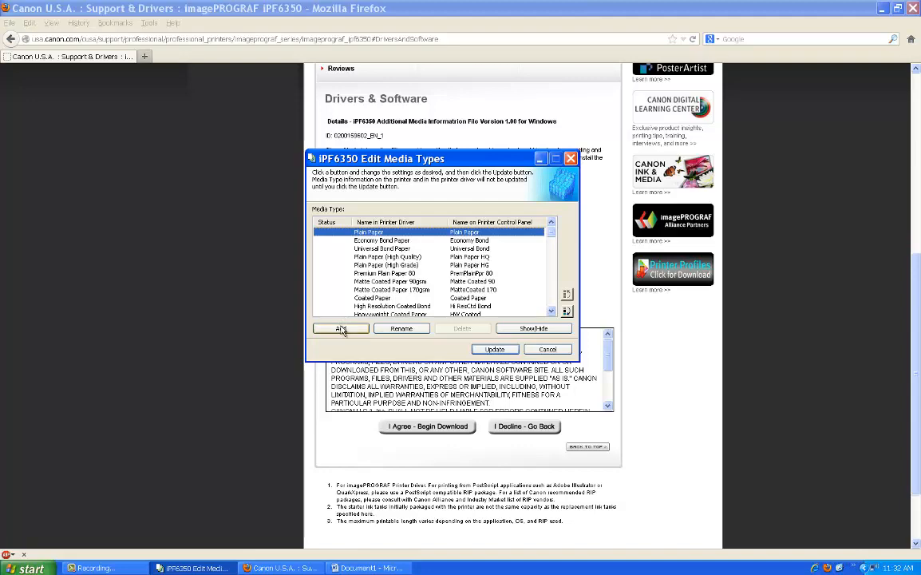
# Start adding a media type from the Edit Media Types dialog.
pyautogui.click(340, 328)
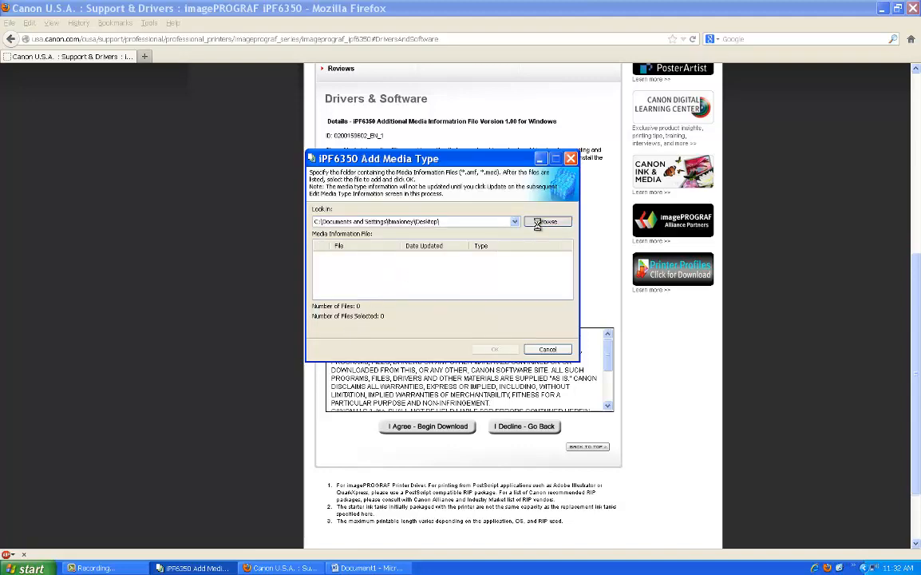
# Choose the Media Information File folder inside the downloaded iPF6350 folder on the Desktop.
pyautogui.click(547, 220)
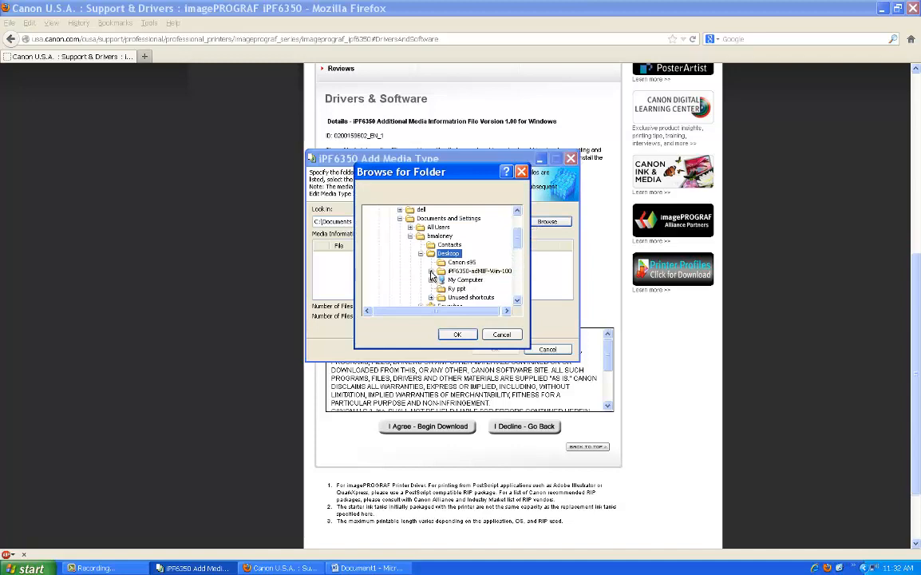
pyautogui.click(431, 271)
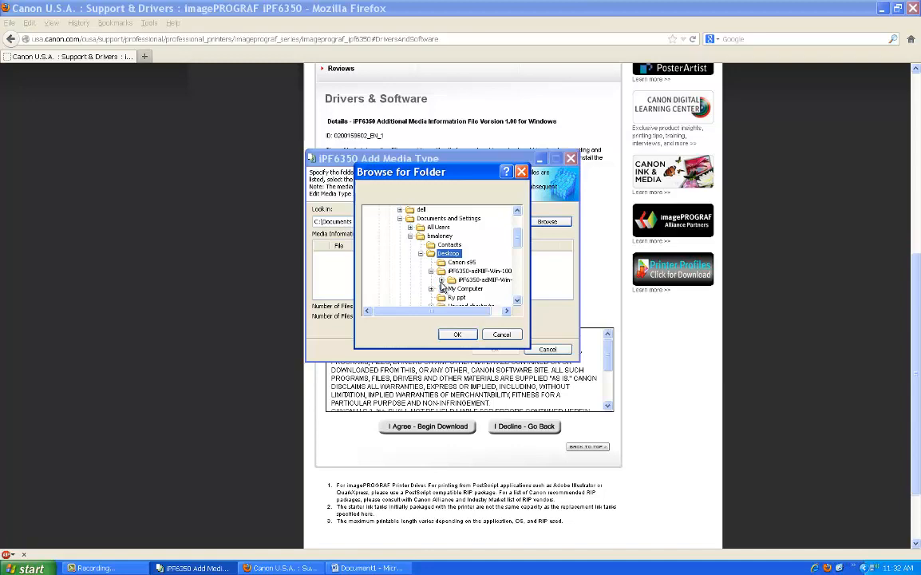
pyautogui.click(444, 262)
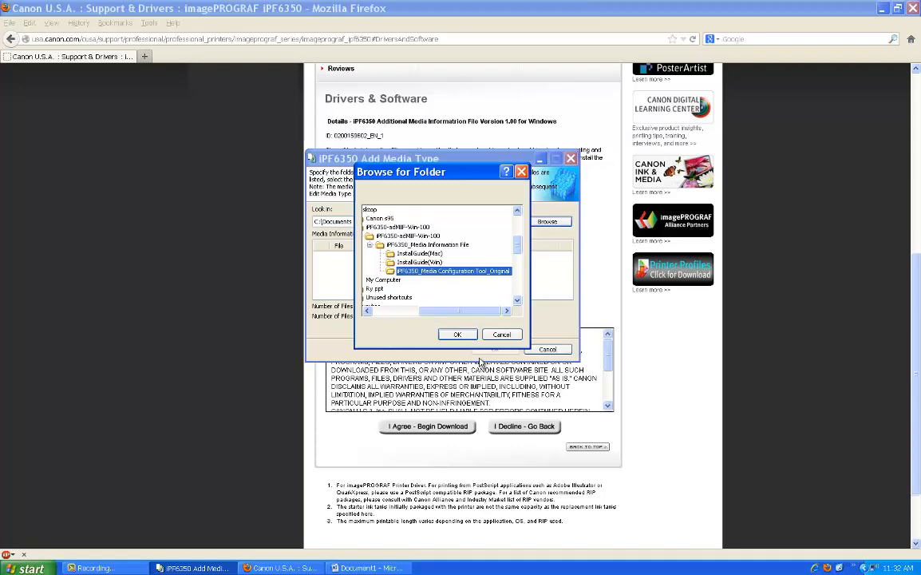
pyautogui.click(457, 334)
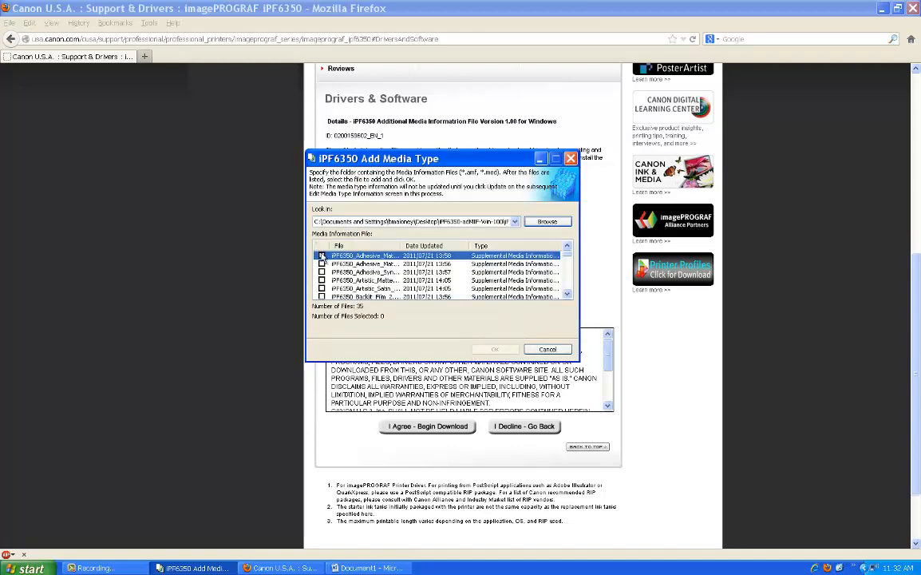
# Select all 35 media information files and confirm the summary of media to add.
pyautogui.click(323, 255)
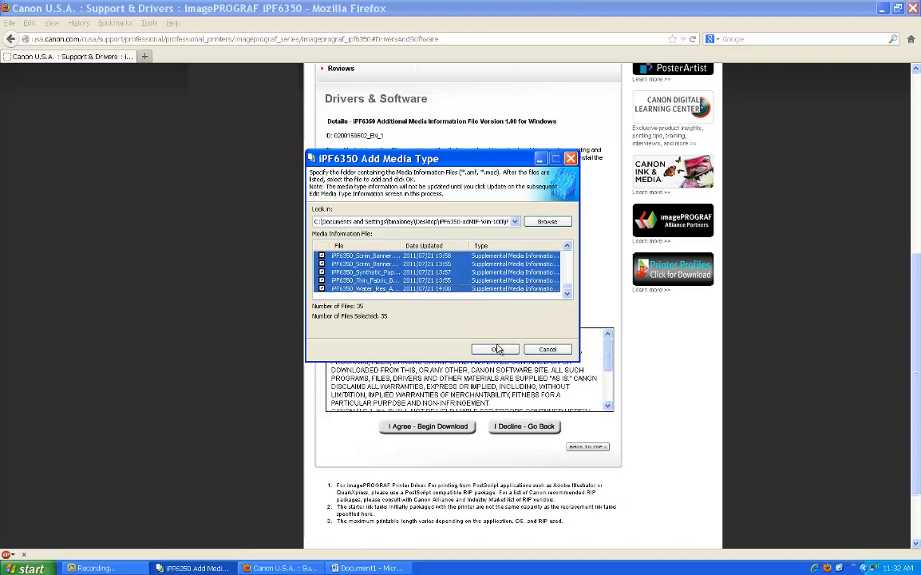
pyautogui.click(495, 349)
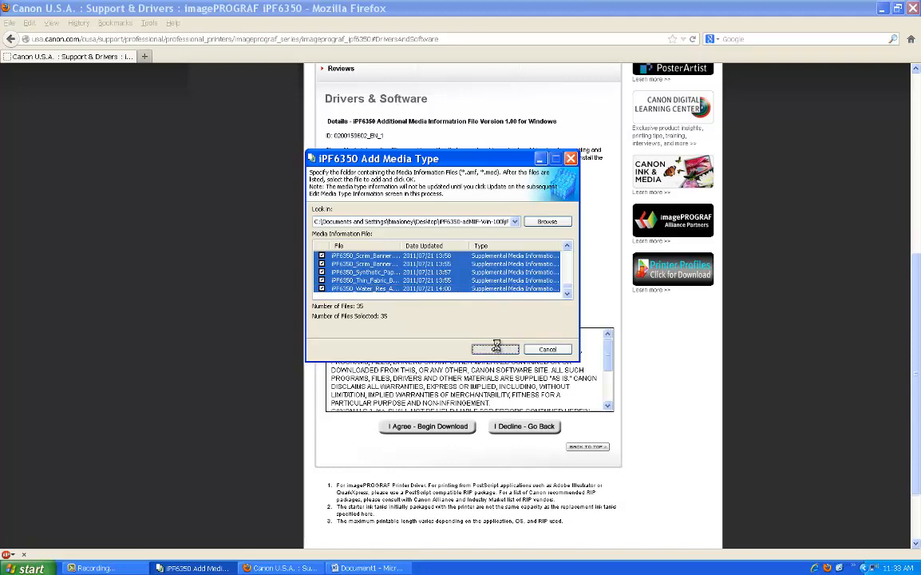
pyautogui.click(495, 348)
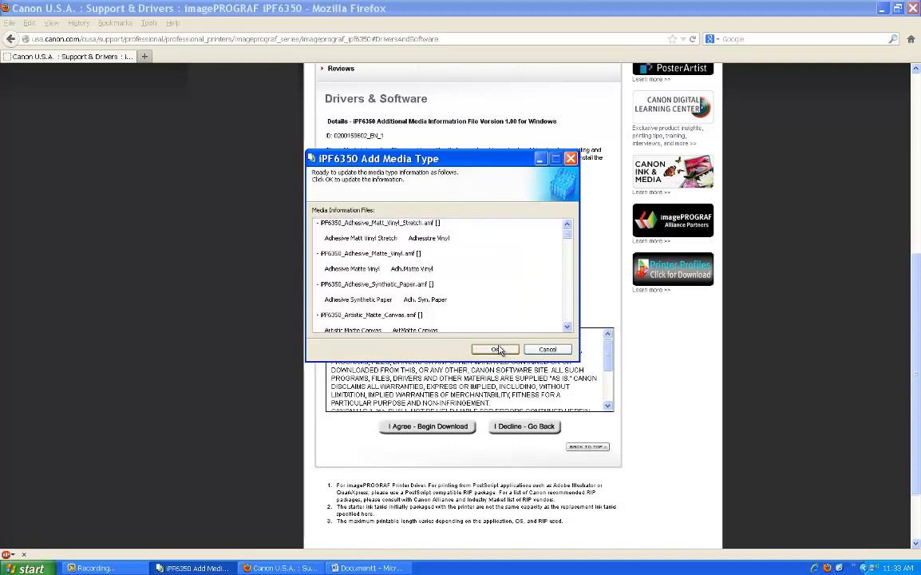
pyautogui.click(495, 348)
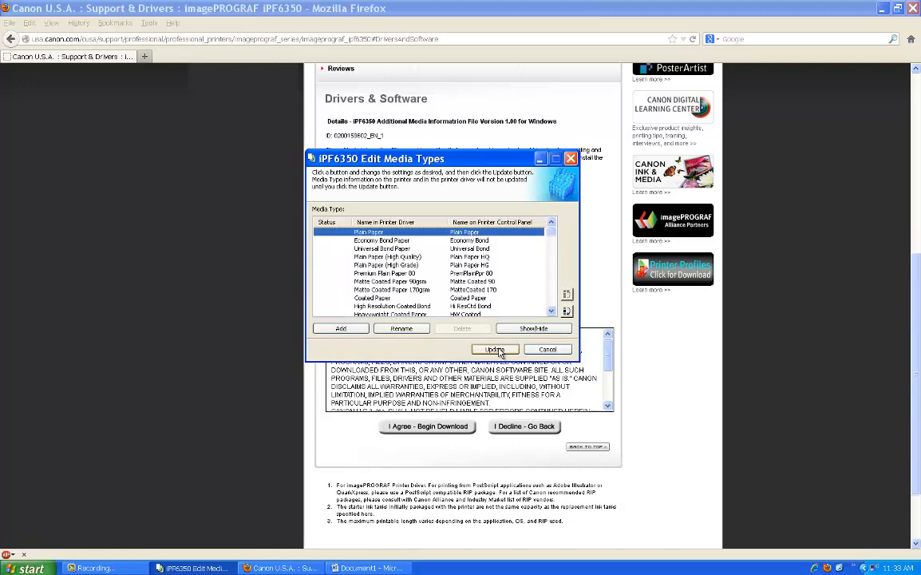
# Launch Update Media Types and reach the Select Printer step with the iPF6350 chosen.
pyautogui.click(495, 348)
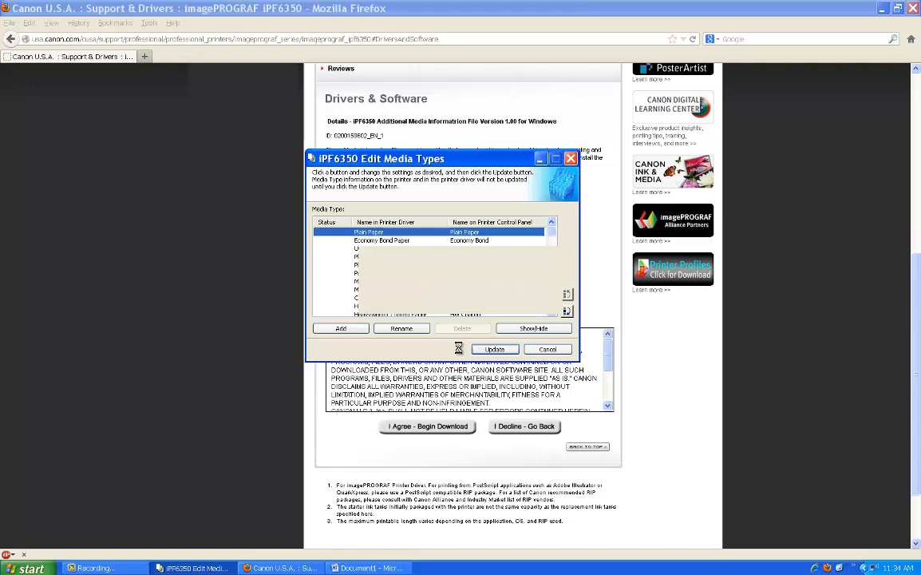
pyautogui.click(495, 348)
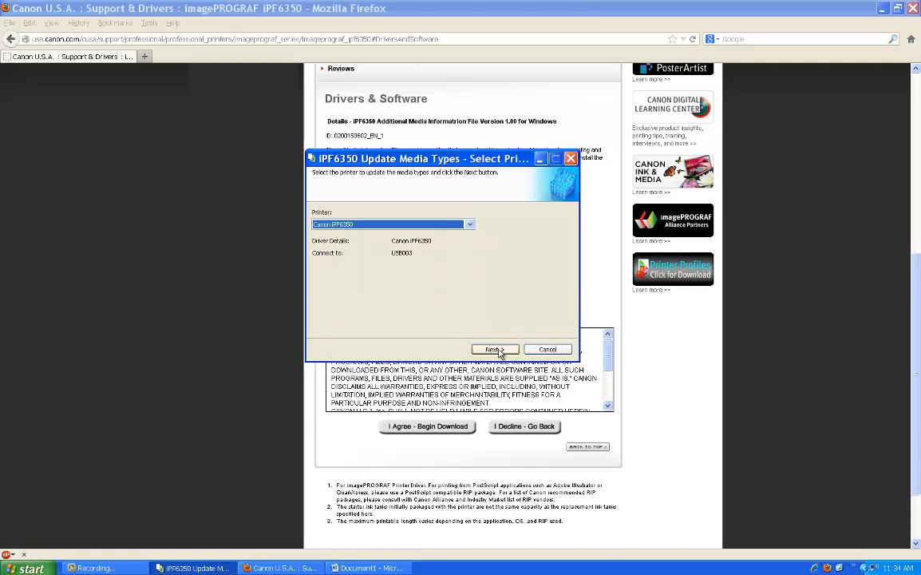
# Execute the update on the iPF6350 and acknowledge the newer-media-information refusal warning.
pyautogui.click(495, 348)
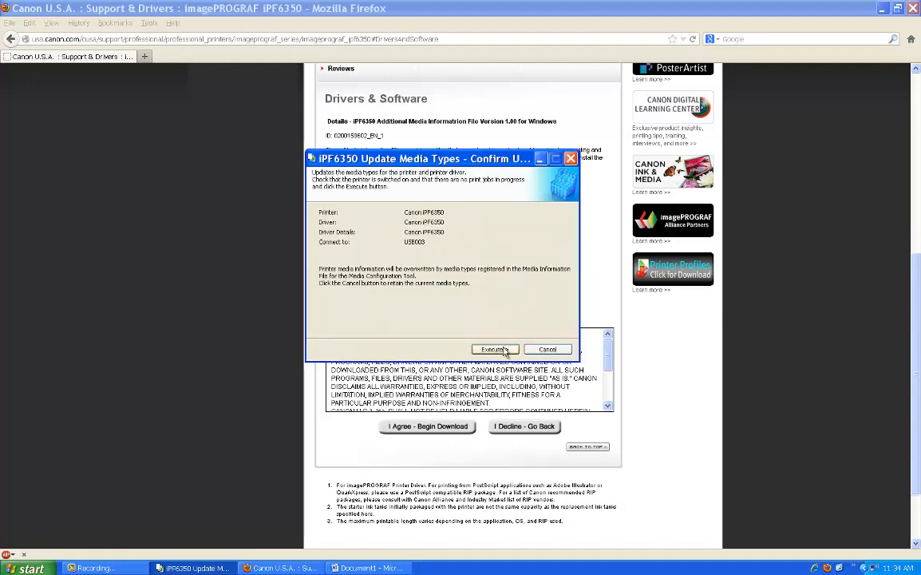
pyautogui.click(492, 348)
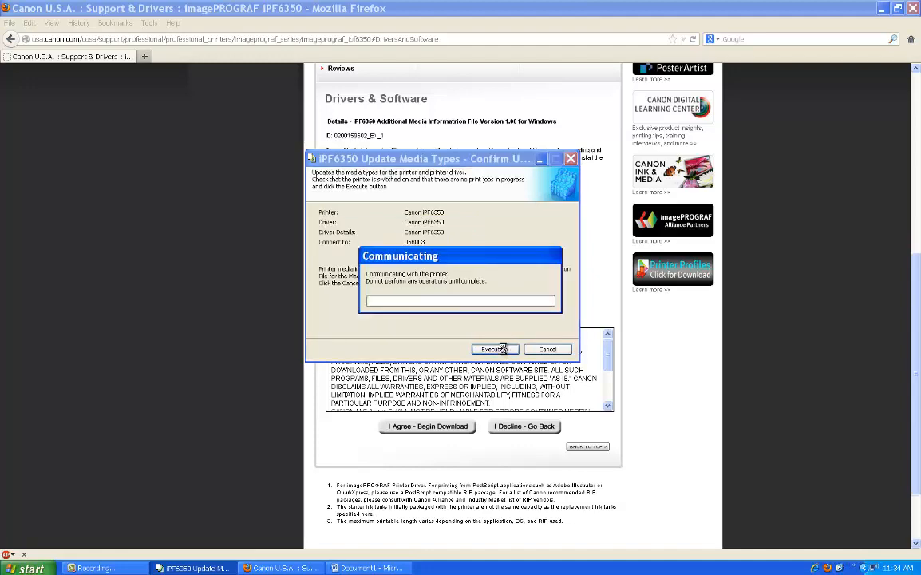
pyautogui.click(495, 348)
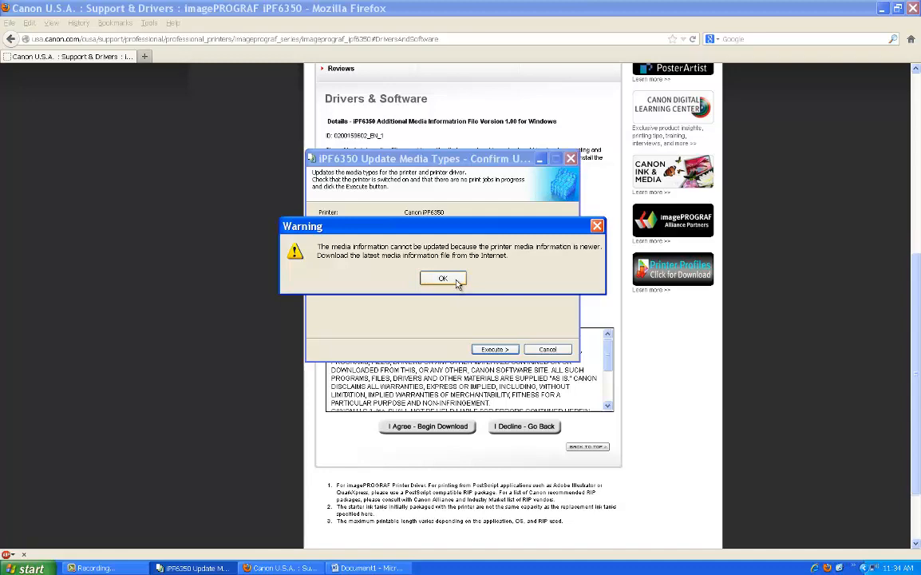
pyautogui.click(444, 278)
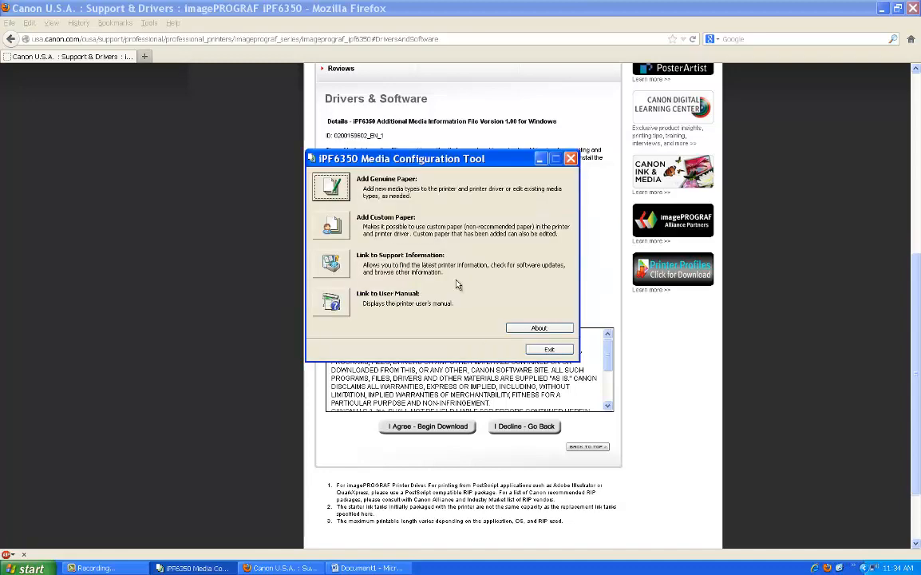
pyautogui.moveTo(471, 332)
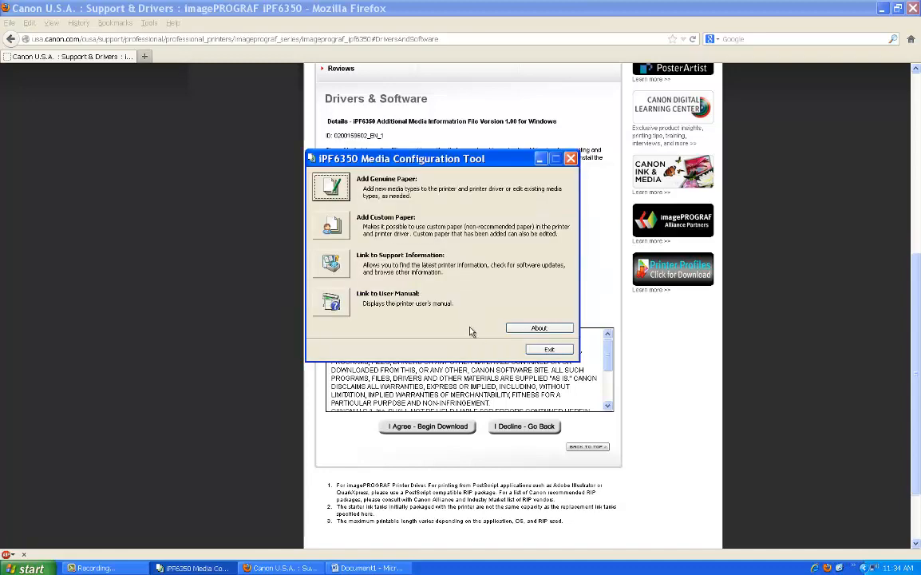